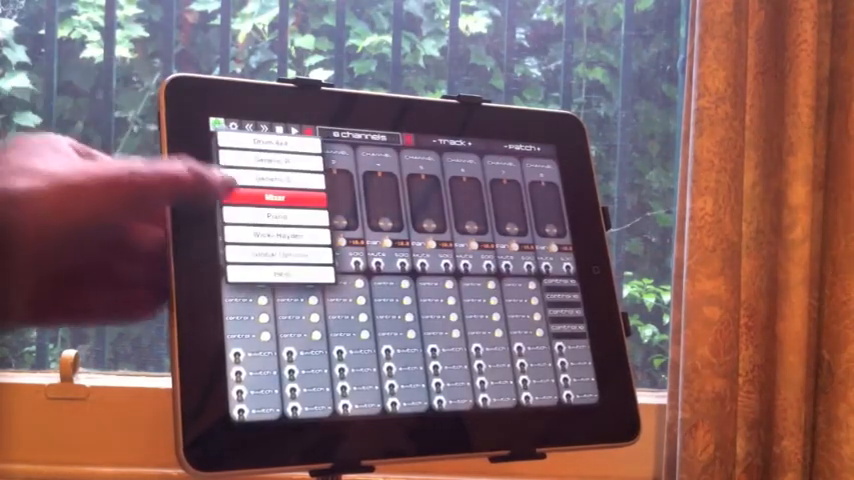
Switch the controller from the Mixer layout to the Piano keyboard layout via the panel menu.
{"action": "left_click", "coordinate": [280, 218]}
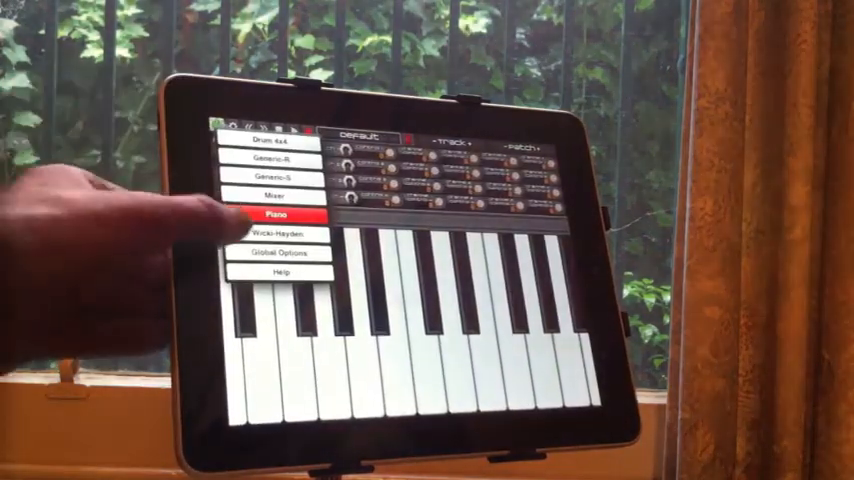